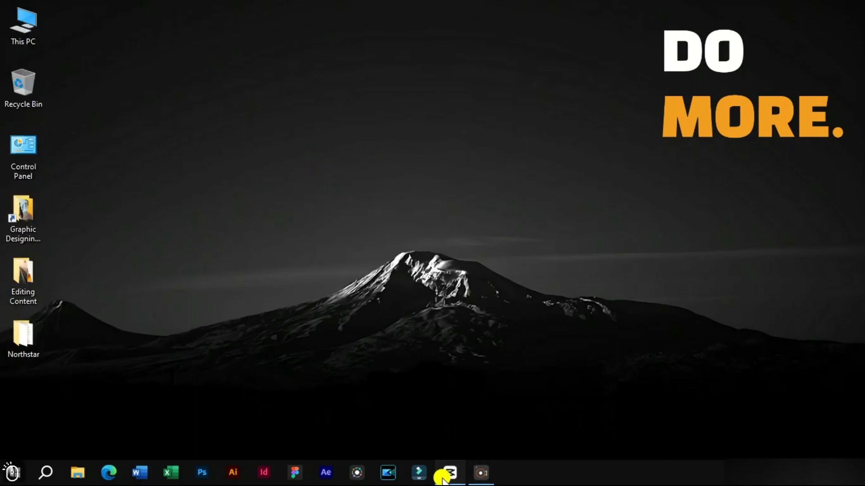
Step: Launch CapCut and add the grass sunset clip to the timeline
left_click(449, 473)
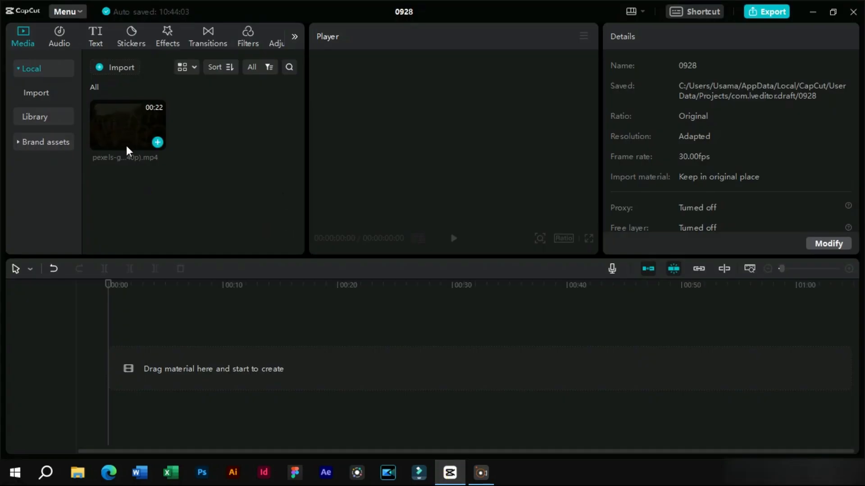
left_click(157, 144)
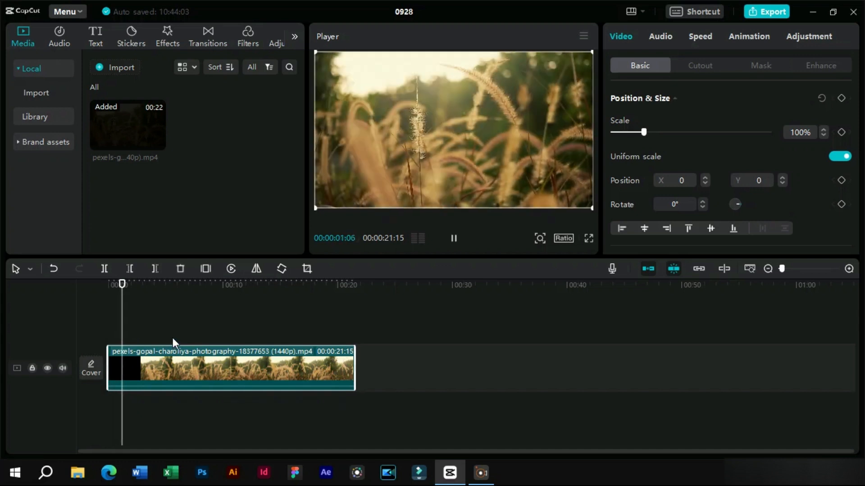
Step: Pause at about 2 seconds and trim away the dark opening before the playhead
key("space")
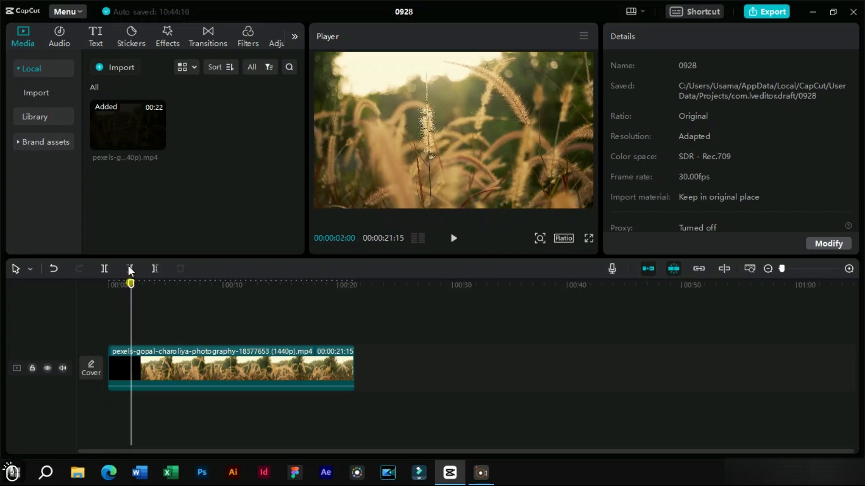
key("space")
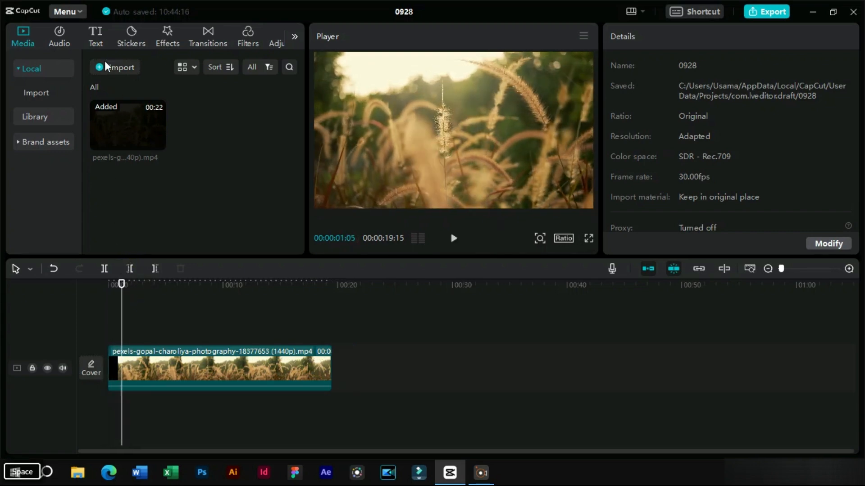
Step: Browse the Trending text templates and locate the 10 BRAZIL title
left_click(95, 36)
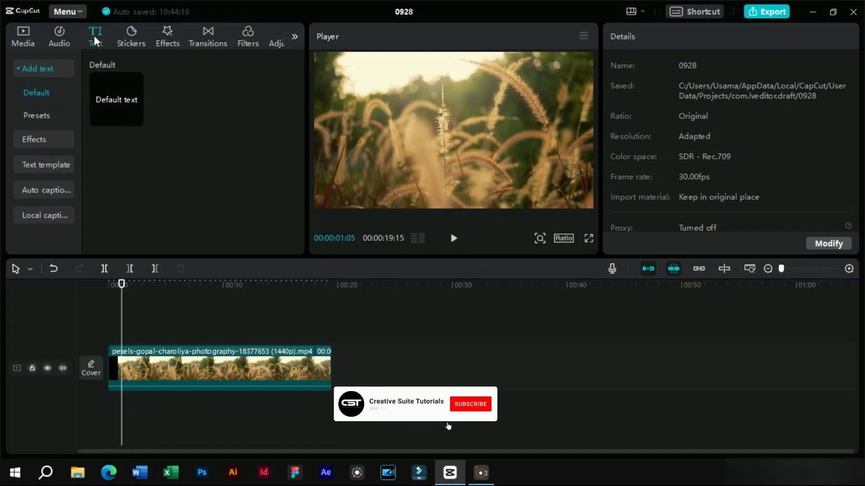
left_click(46, 165)
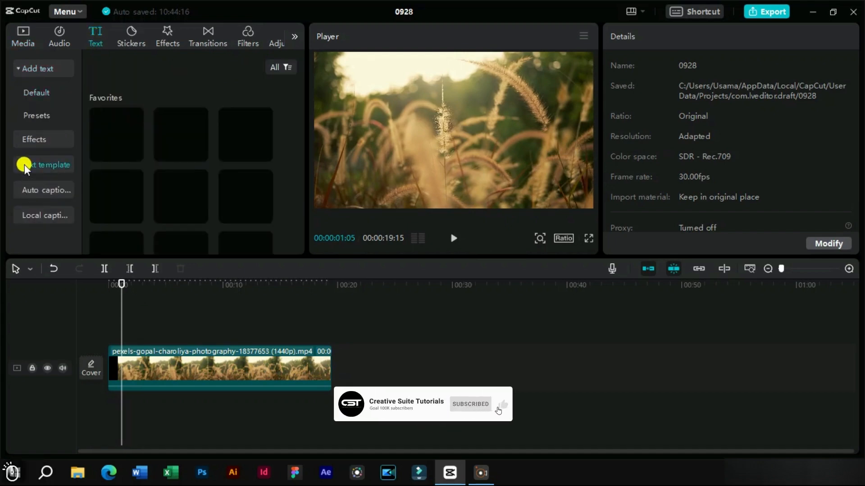
left_click(50, 164)
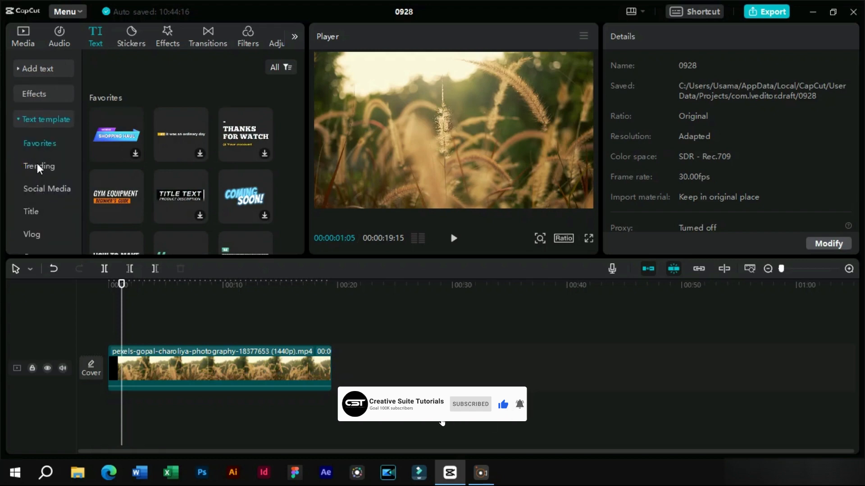
left_click(39, 165)
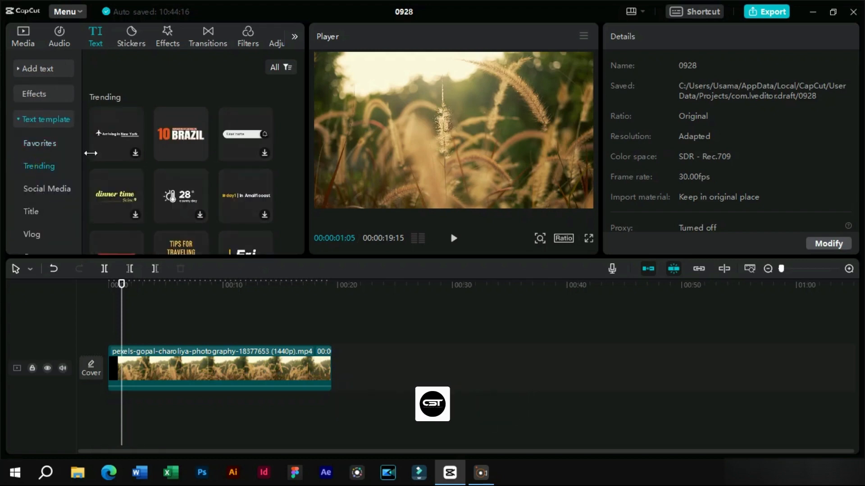
scroll("down", 3)
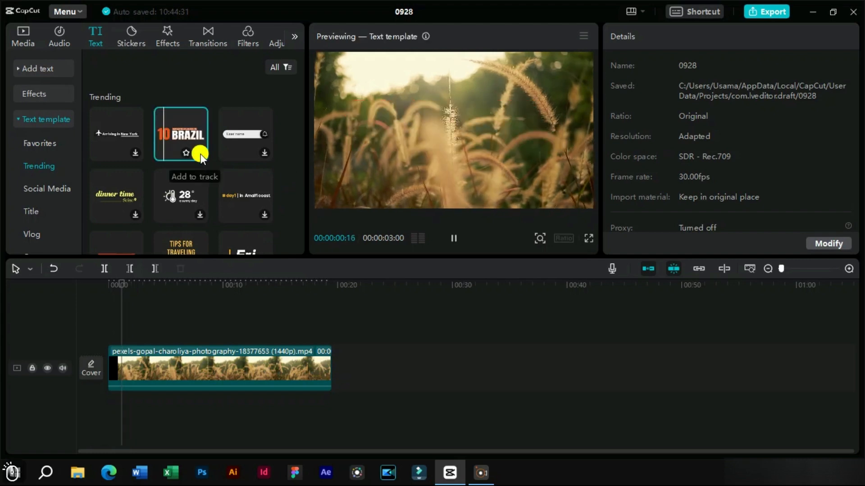
Step: Add the 10 AMAZING PLACES IN BRAZIL title and move it to the frame's lower left
left_click(200, 153)
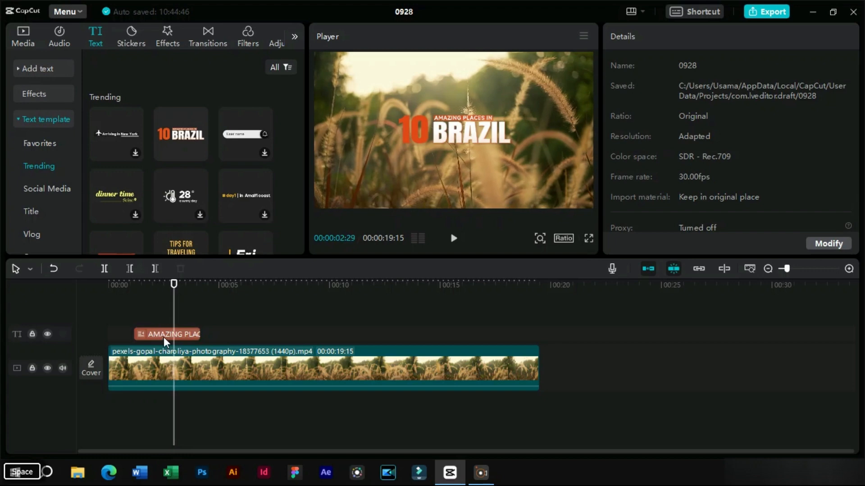
left_click(169, 334)
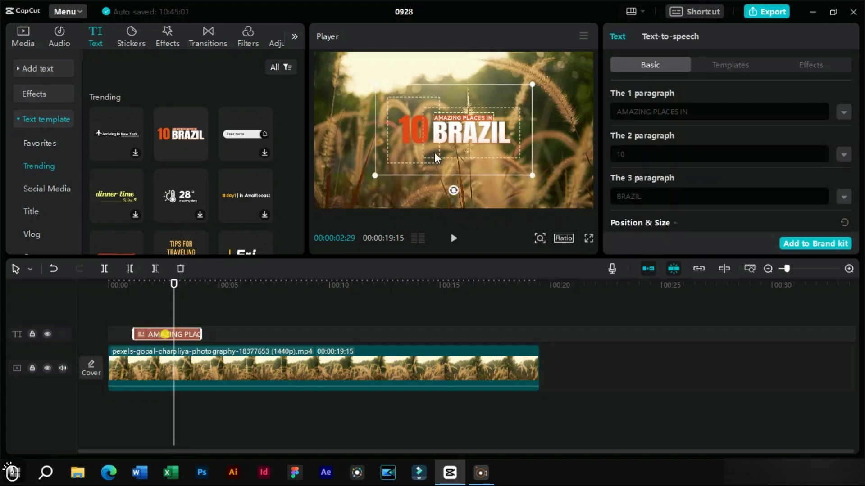
left_click_drag(453, 132, 386, 182)
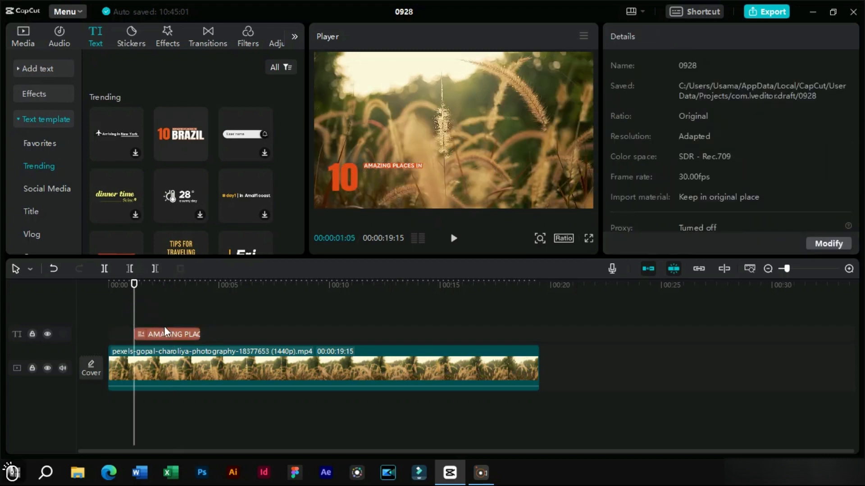
key("space")
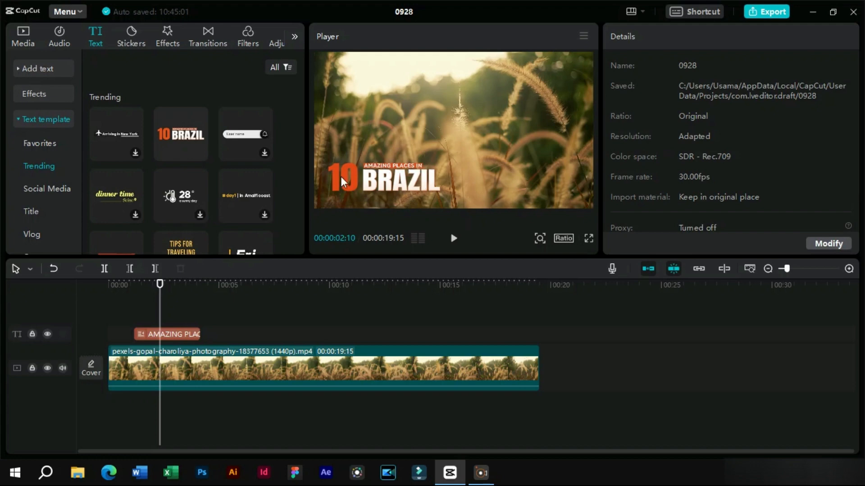
mouse_move(244, 307)
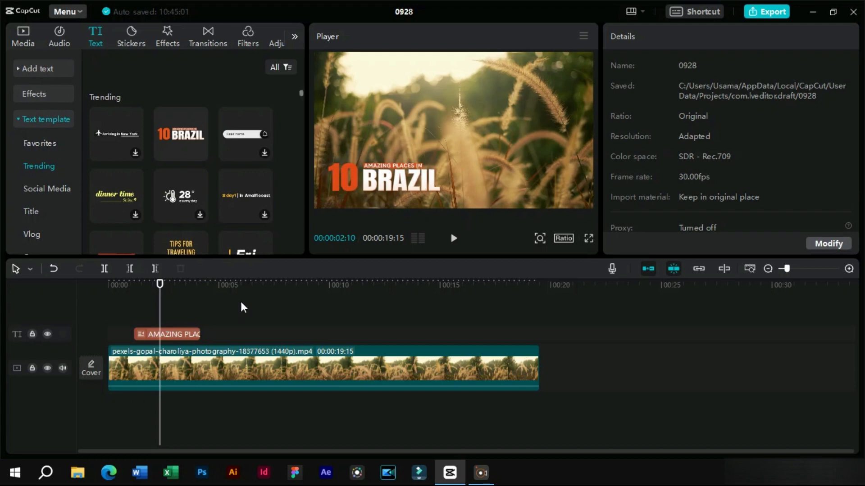
left_click(171, 335)
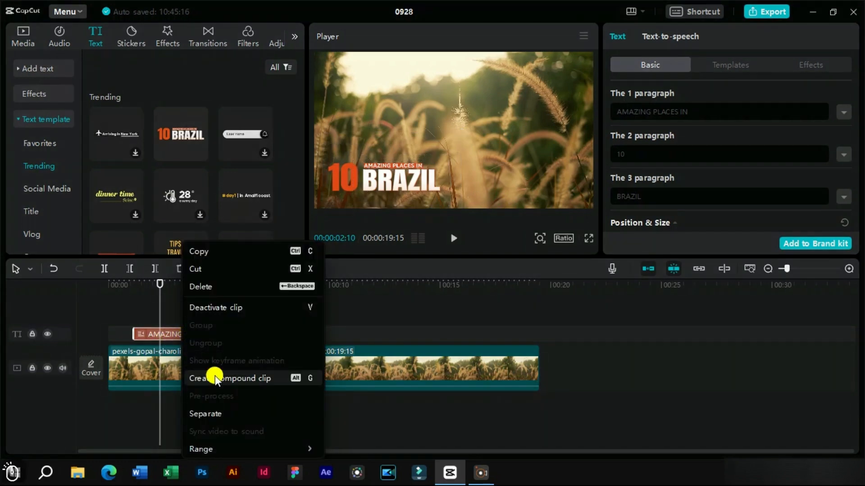
left_click(231, 378)
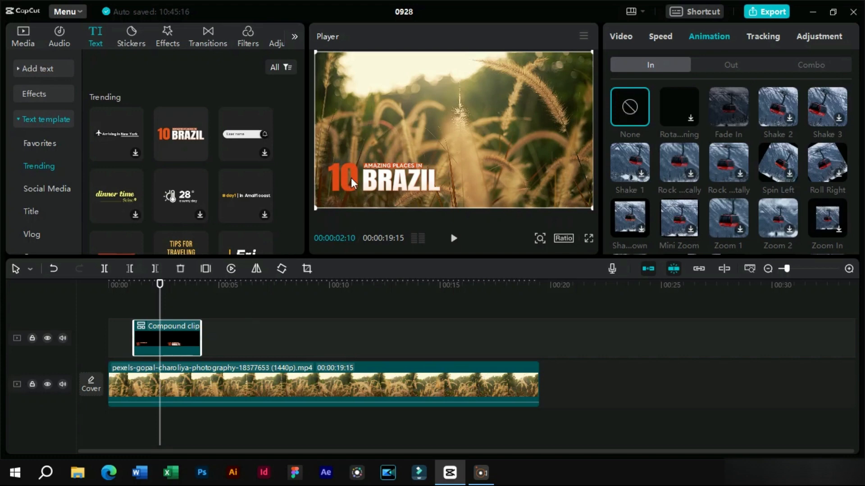
mouse_move(392, 170)
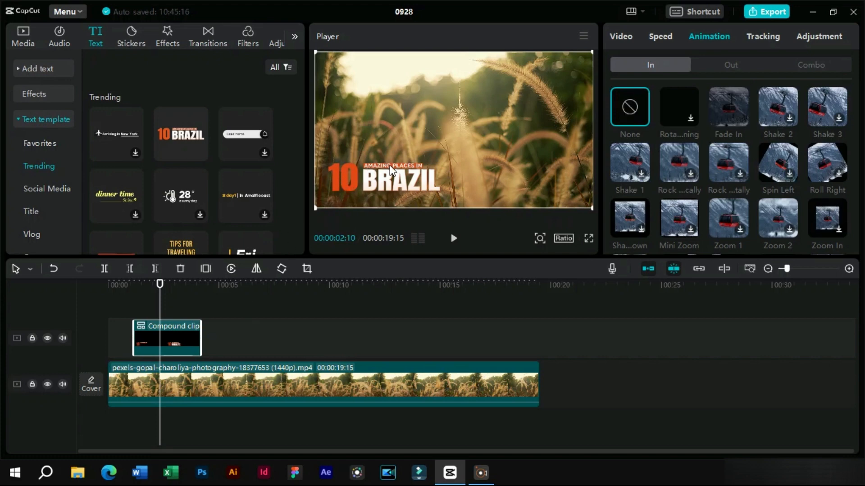
right_click(167, 338)
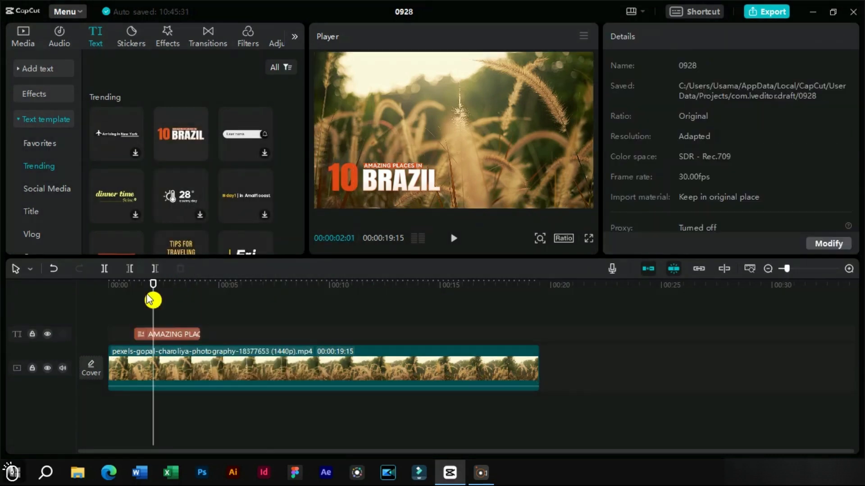
Step: Separate the BRAZIL title template into its individual text and image layers
left_click(169, 335)
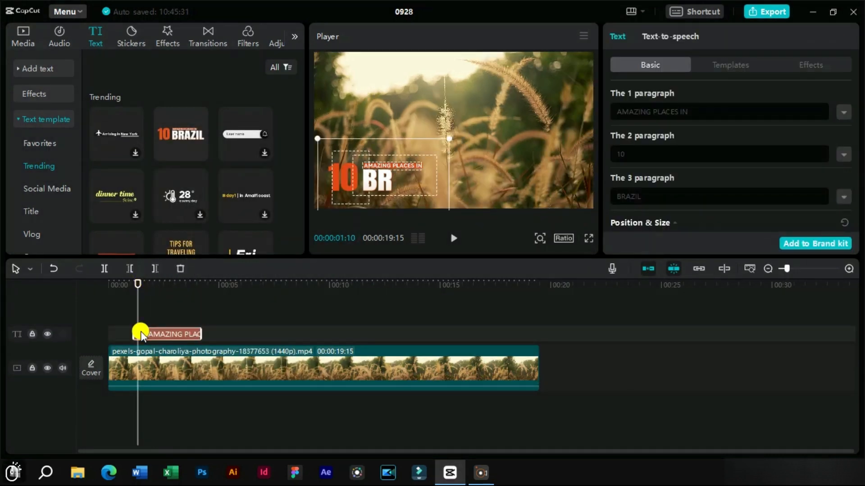
right_click(144, 334)
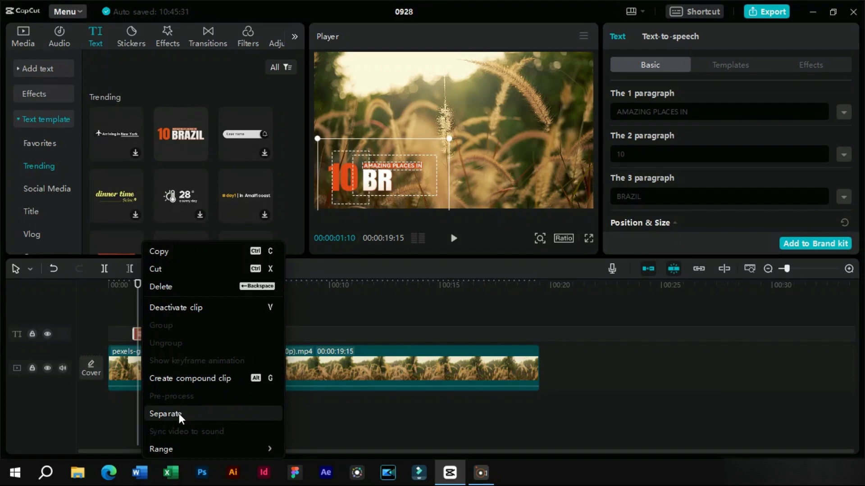
left_click(166, 414)
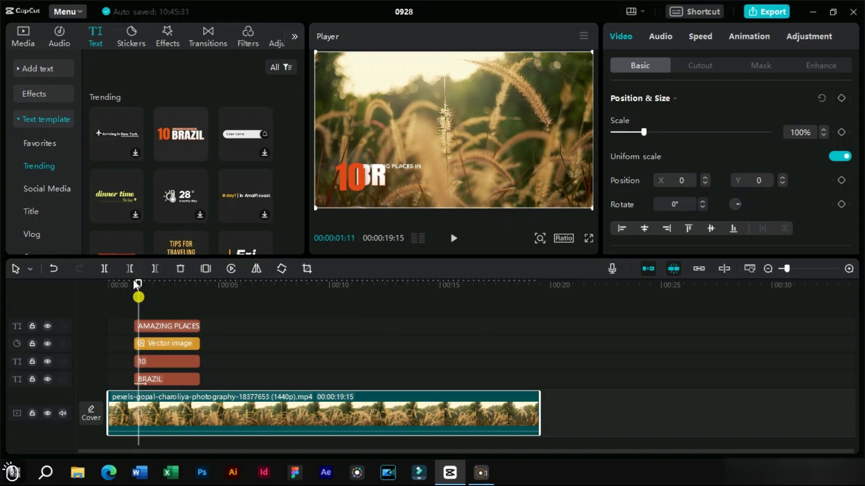
left_click_drag(138, 284, 150, 284)
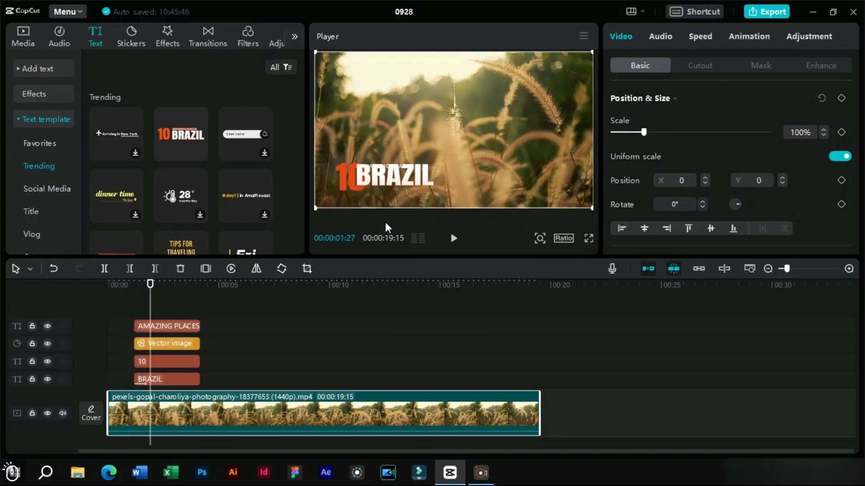
left_click(166, 379)
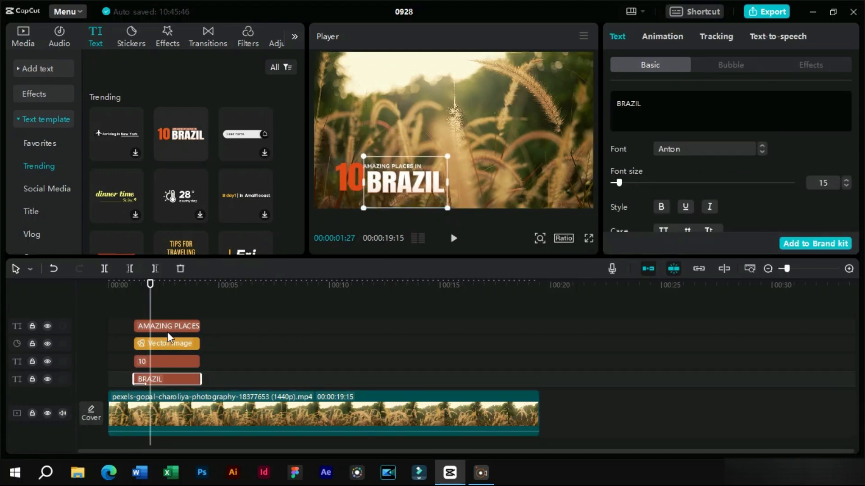
left_click(167, 326)
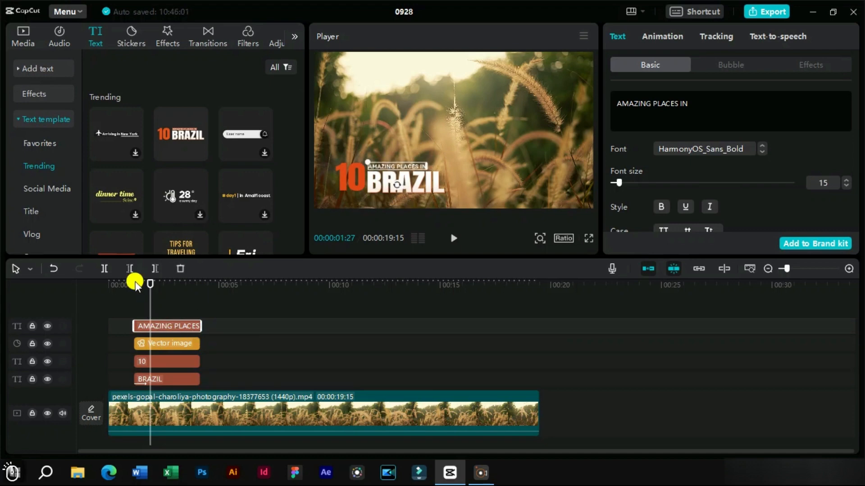
left_click(453, 238)
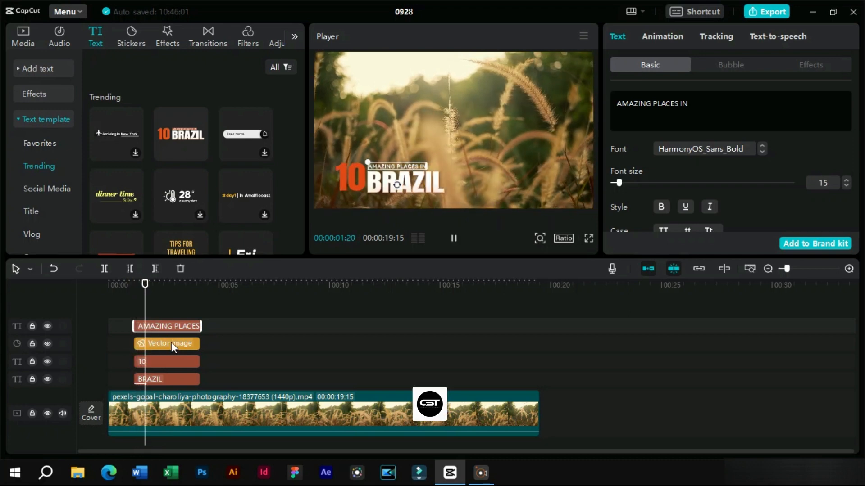
left_click(165, 361)
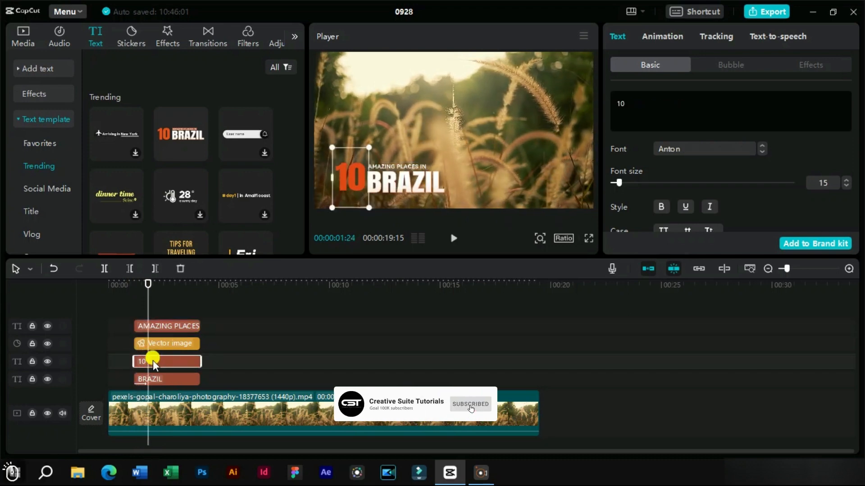
Step: Give the 10 text an In animation and replay the title from its start
left_click(662, 36)
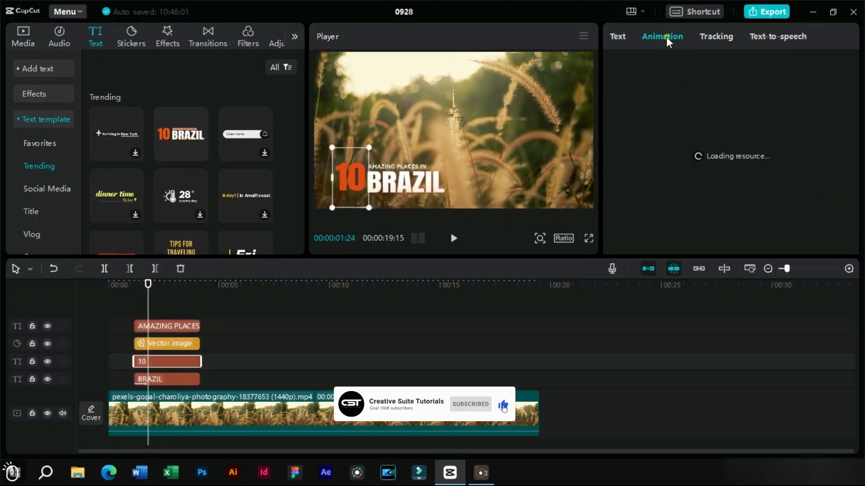
left_click(661, 36)
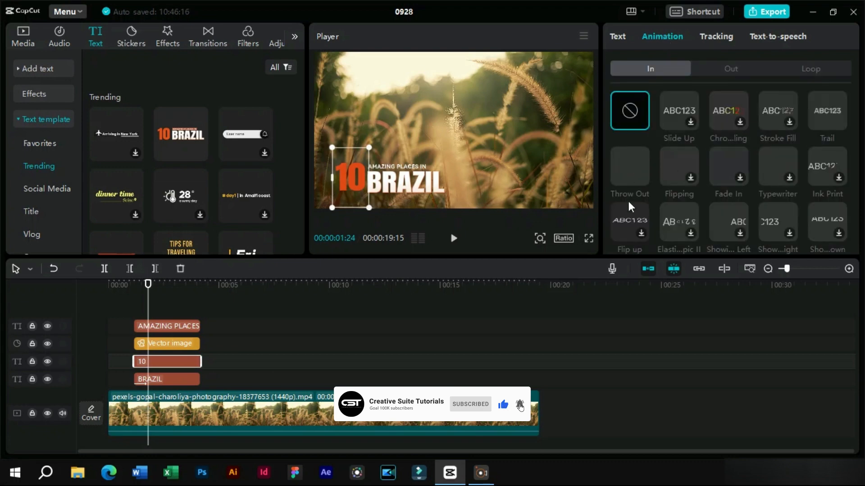
left_click(629, 166)
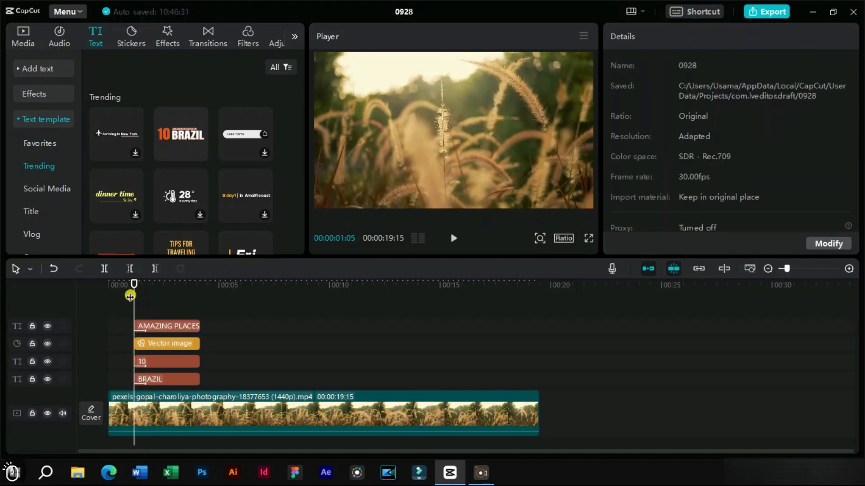
left_click(166, 361)
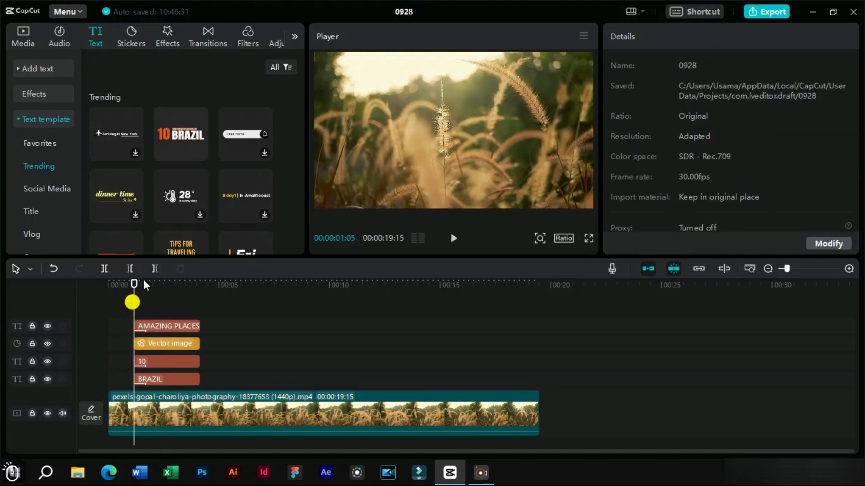
left_click(453, 237)
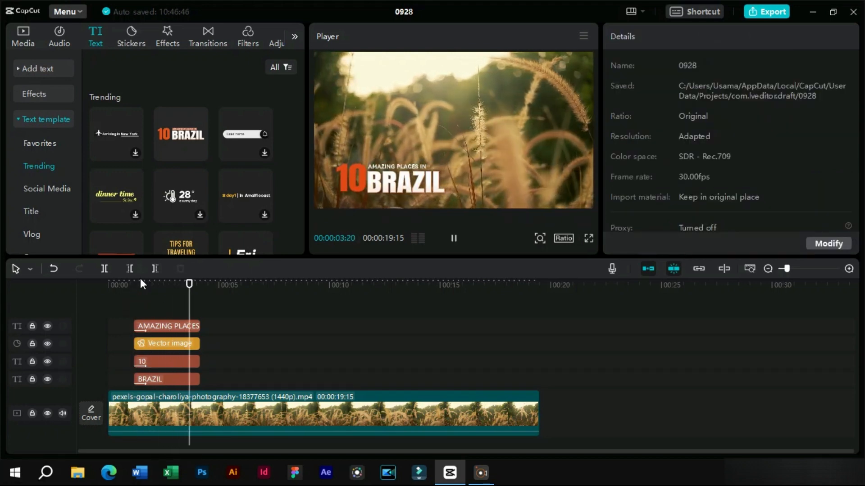
Step: Give the AMAZING PLACES IN text a Slide Down exit animation
left_click(167, 326)
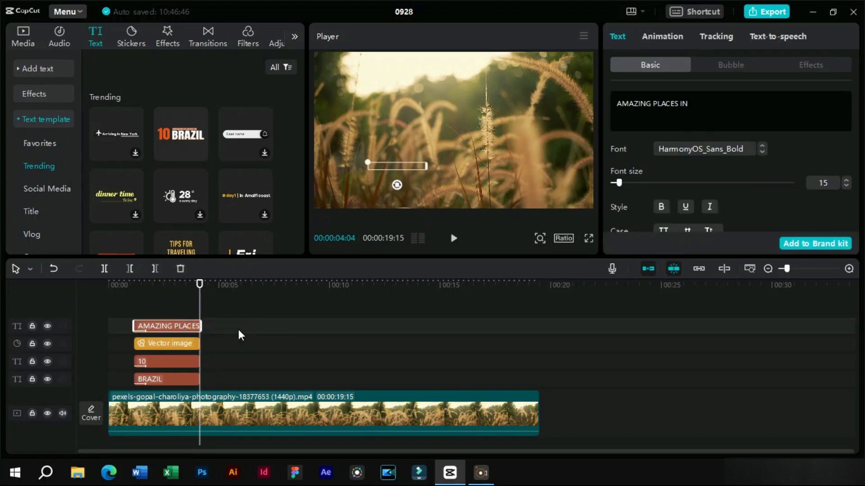
left_click(661, 36)
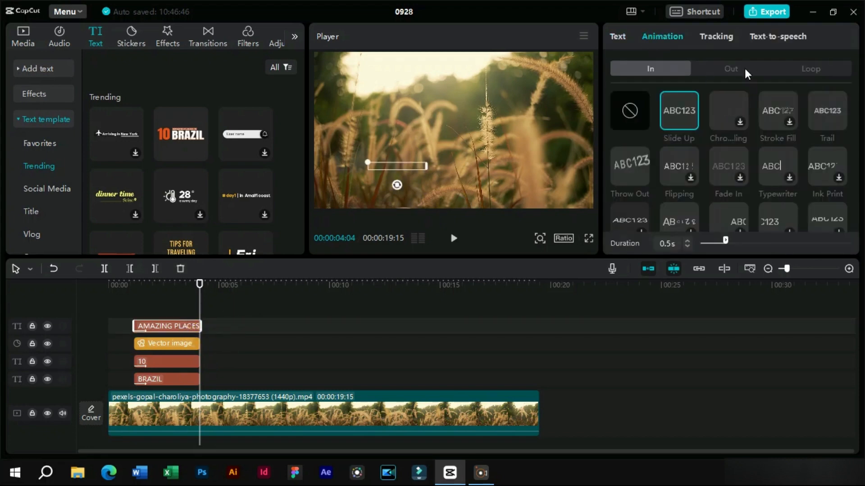
left_click(730, 68)
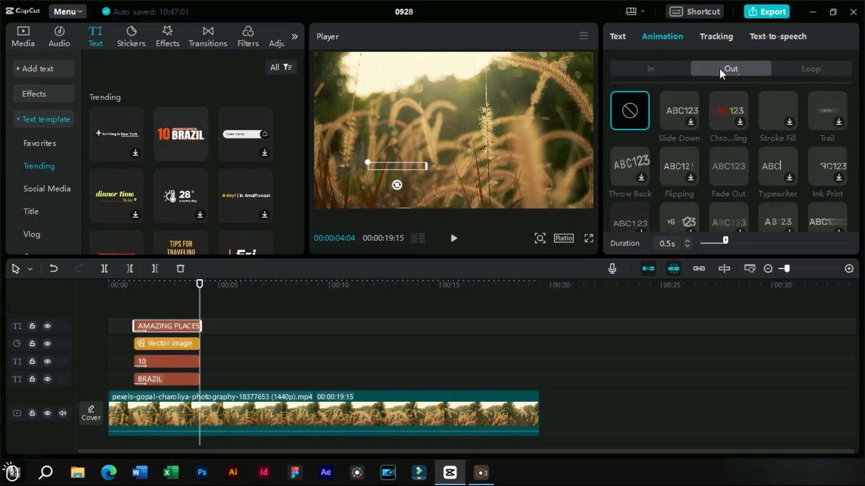
left_click(680, 110)
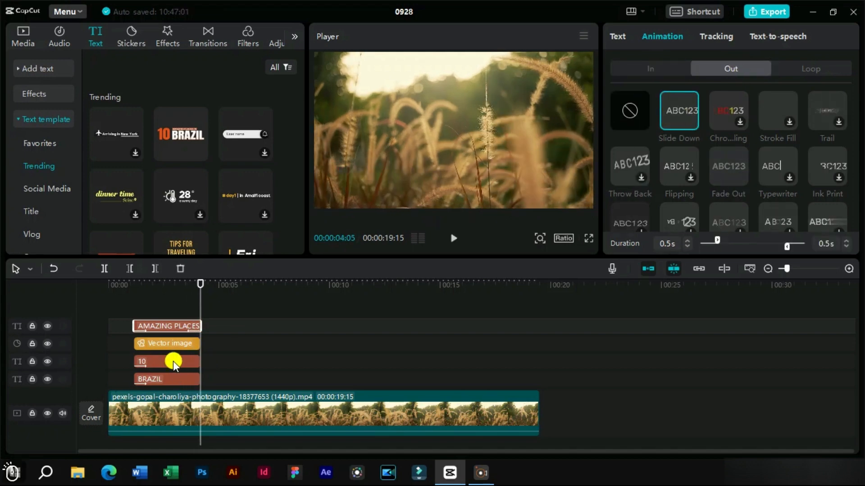
Step: Give the 10 and BRAZIL texts exit animations as well
left_click(630, 110)
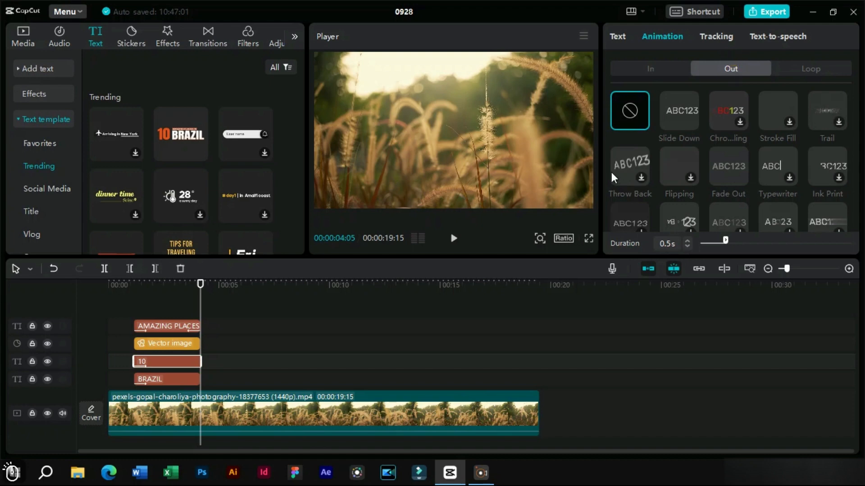
left_click(166, 379)
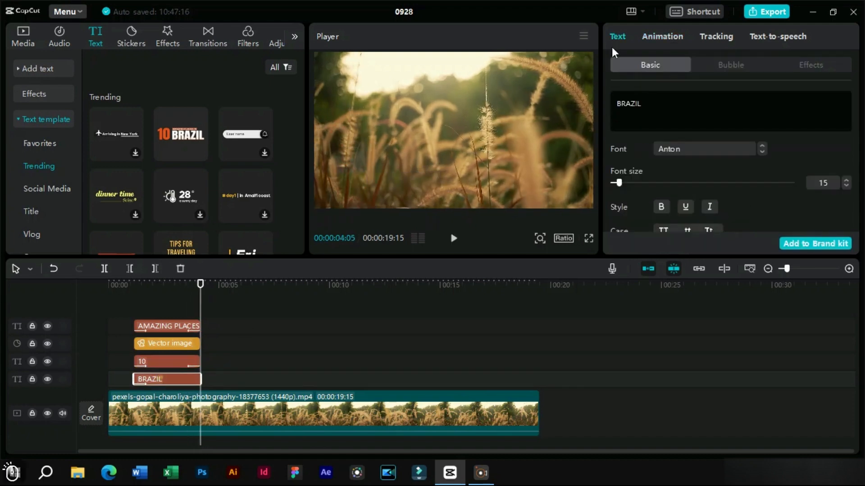
left_click(661, 36)
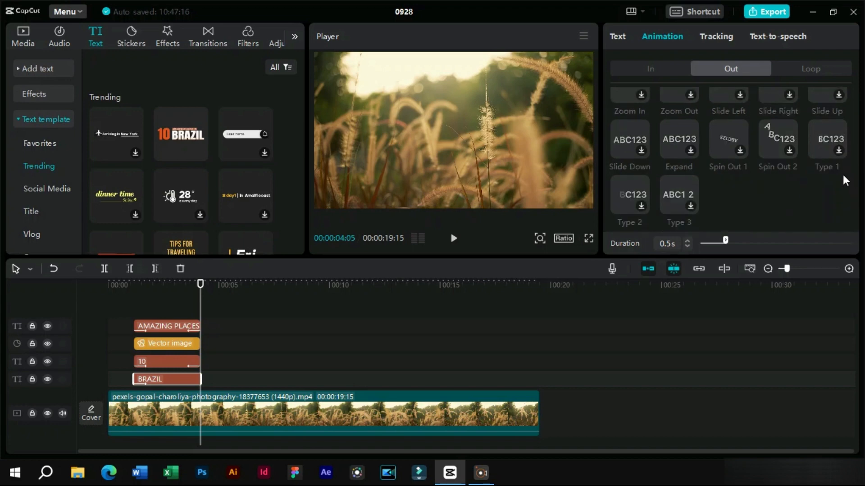
left_click(827, 140)
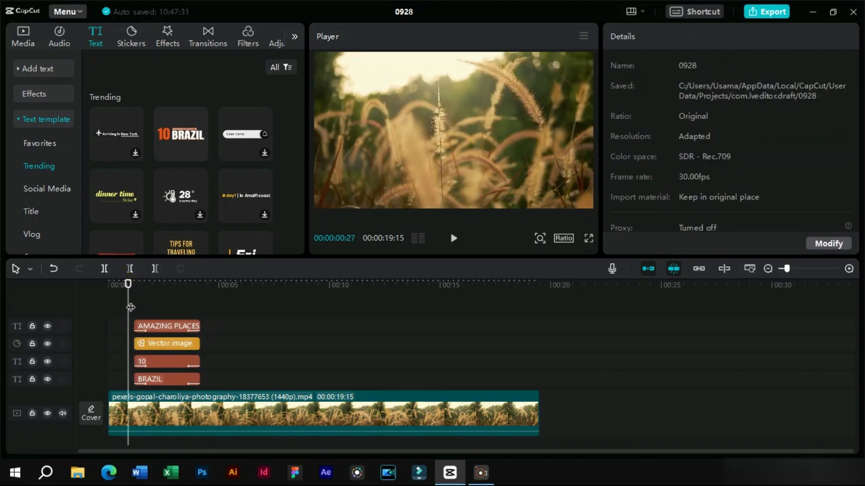
left_click(453, 238)
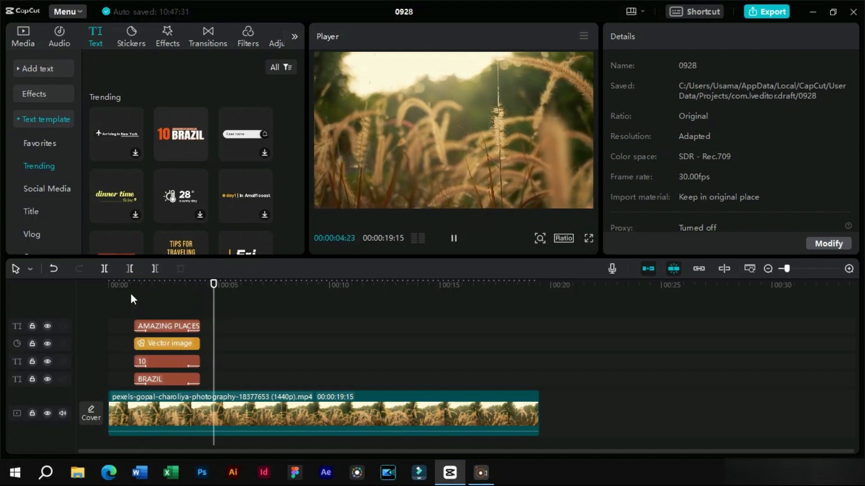
key("space")
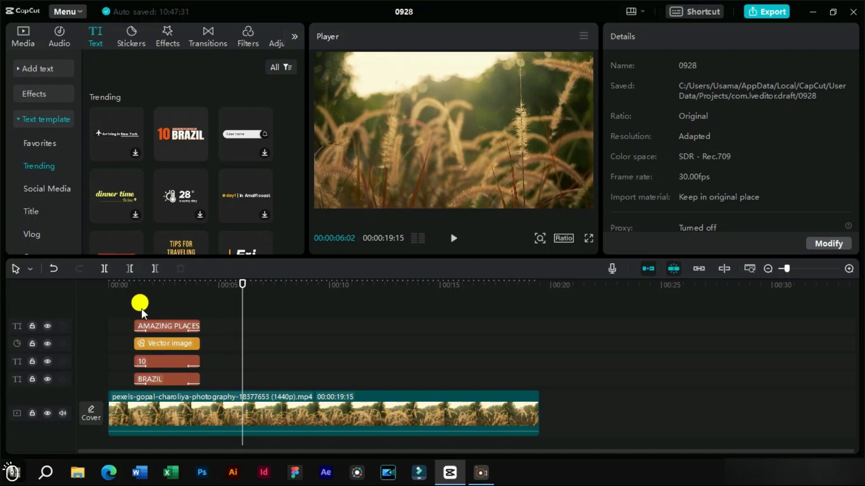
Step: Create a compound clip from the four selected title layers and jump near its start
right_click(142, 362)
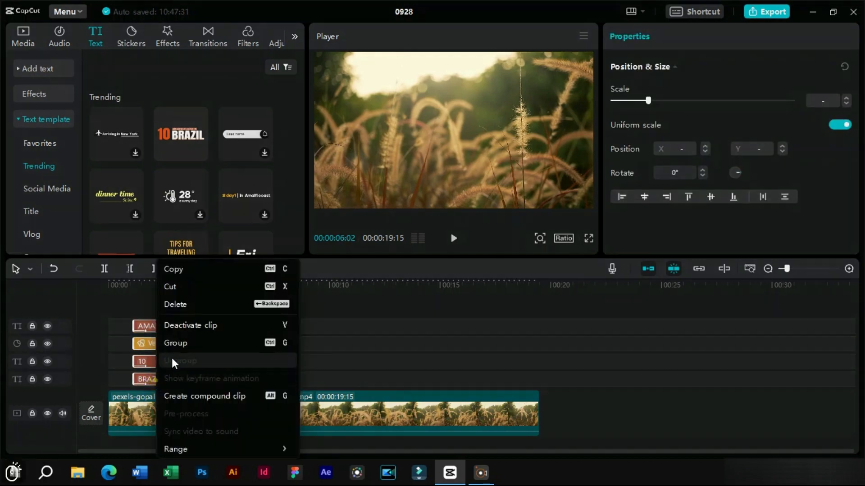
mouse_move(213, 400)
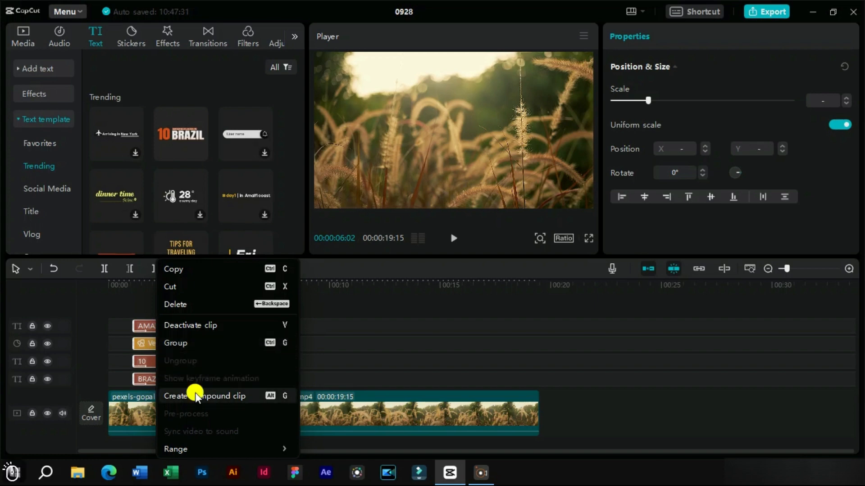
left_click(205, 396)
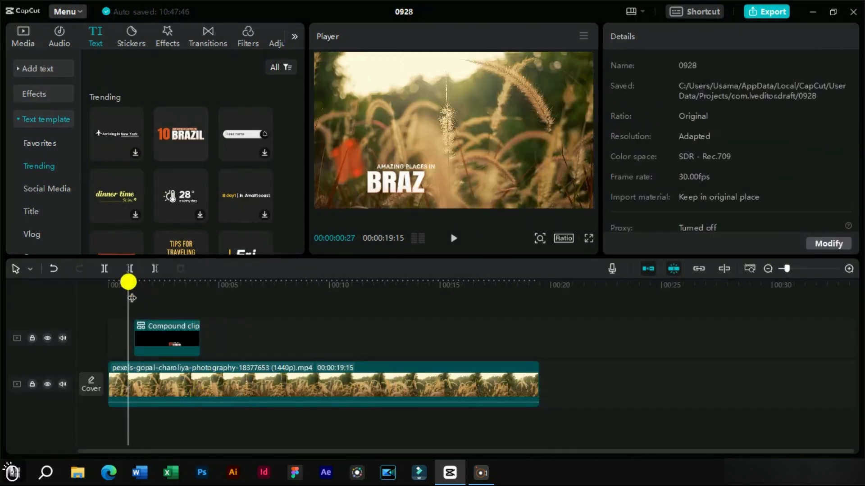
left_click(453, 238)
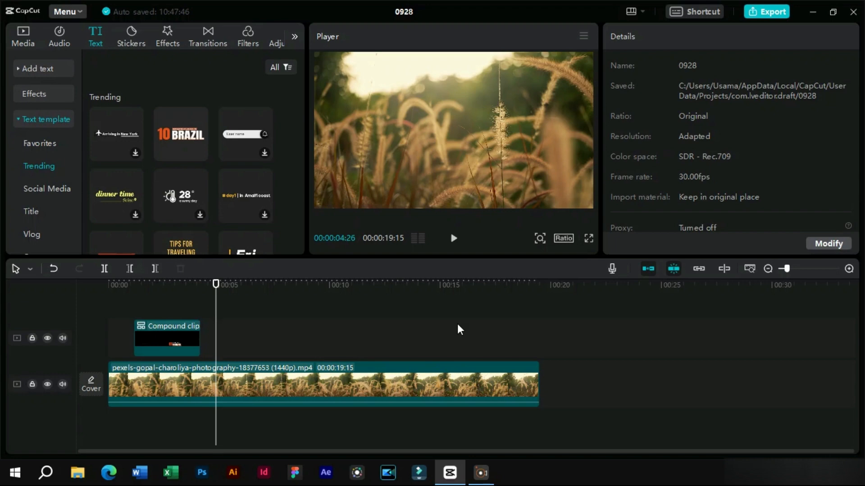
Step: Add the United States vs France template and separate it into VS, UNITED STATES and 2023 Season clips
scroll("down", 3)
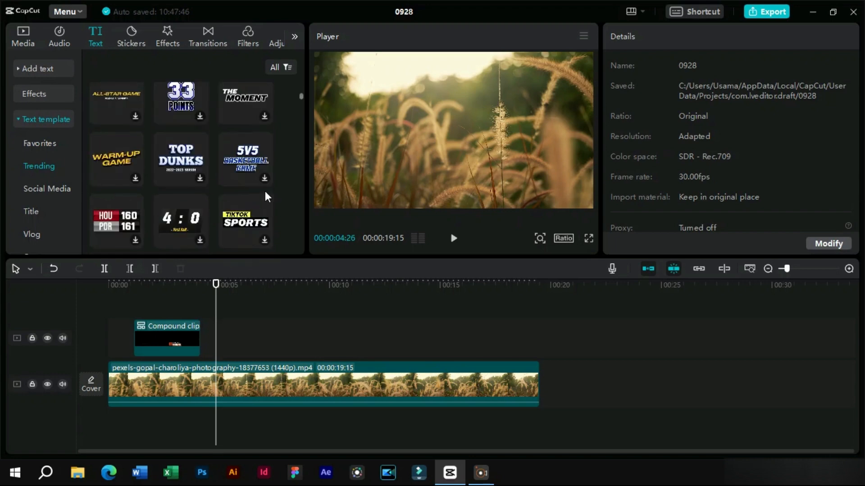
mouse_move(286, 137)
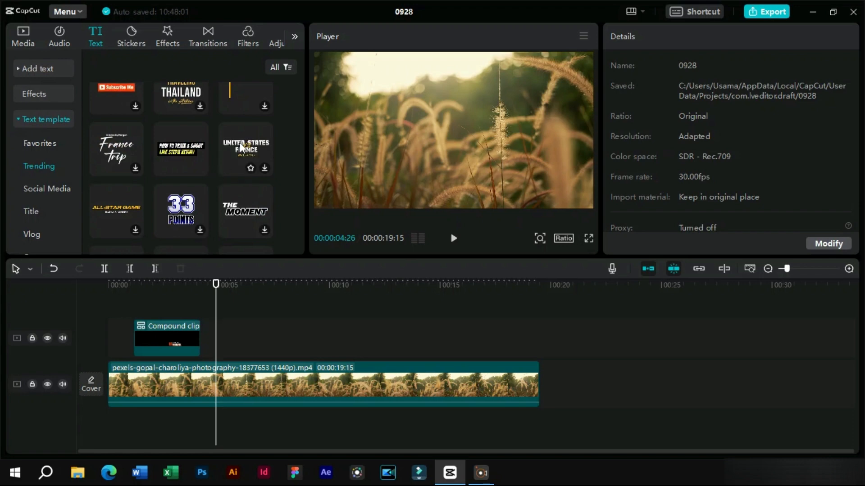
left_click(245, 149)
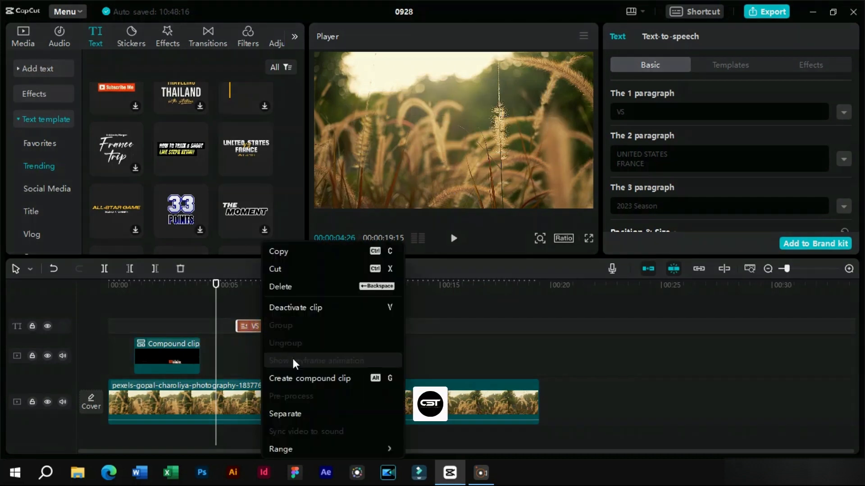
left_click(285, 414)
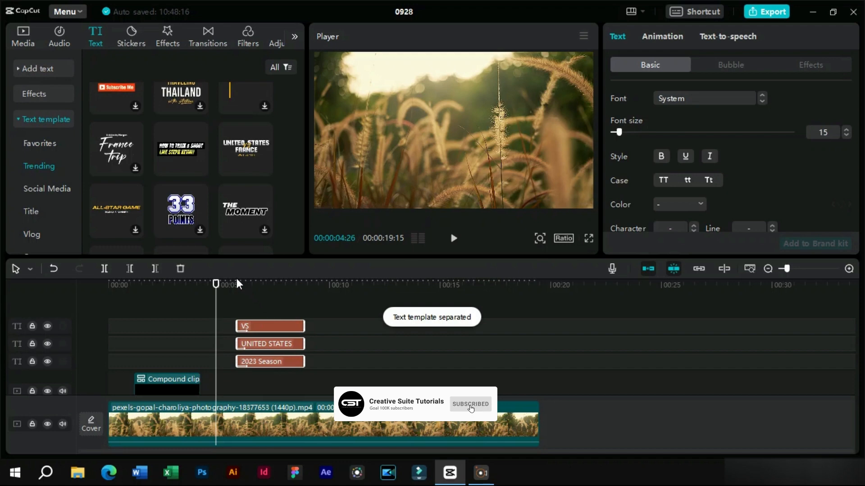
left_click(247, 284)
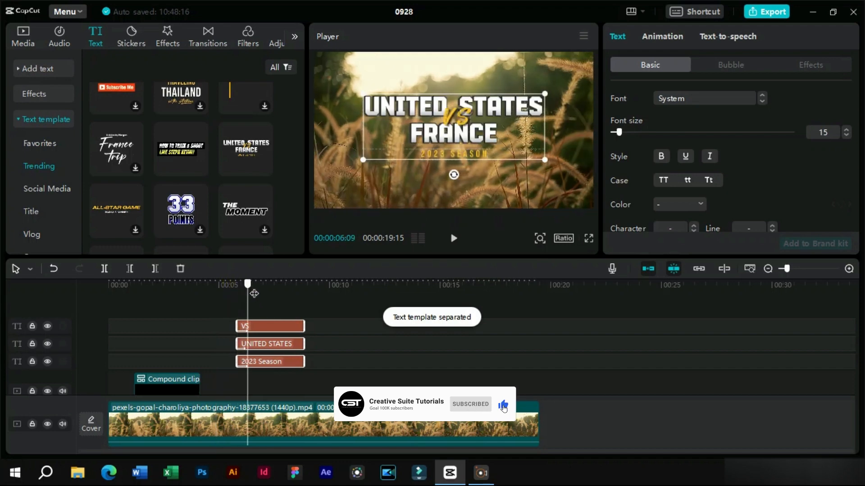